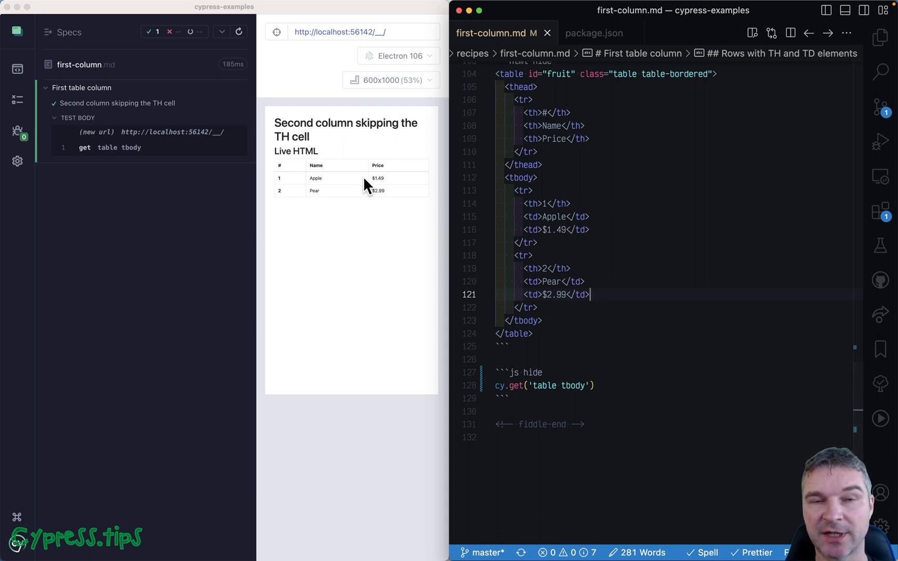
- Select the first row's th cell markup in the table test file
{"action": "left_click", "coordinate": [538, 165]}
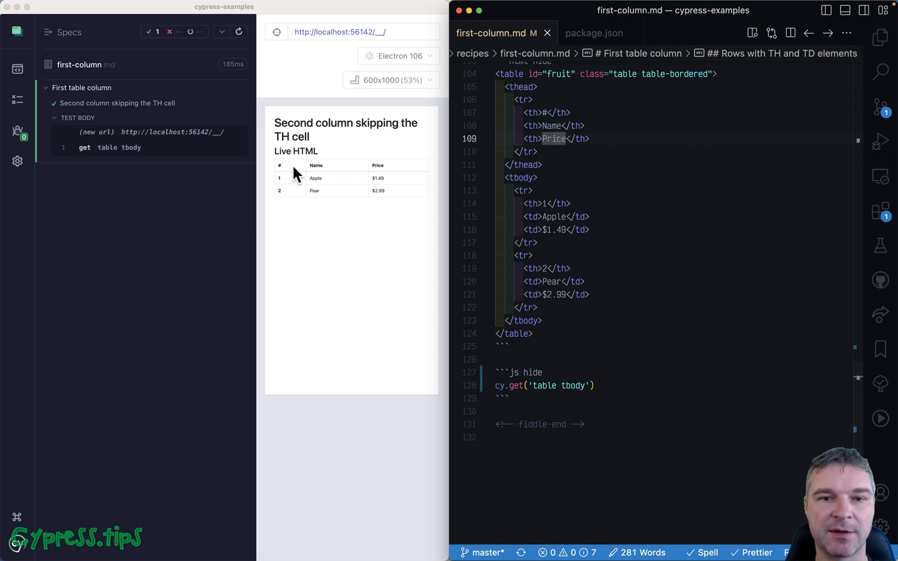
{"action": "mouse_move", "coordinate": [290, 204]}
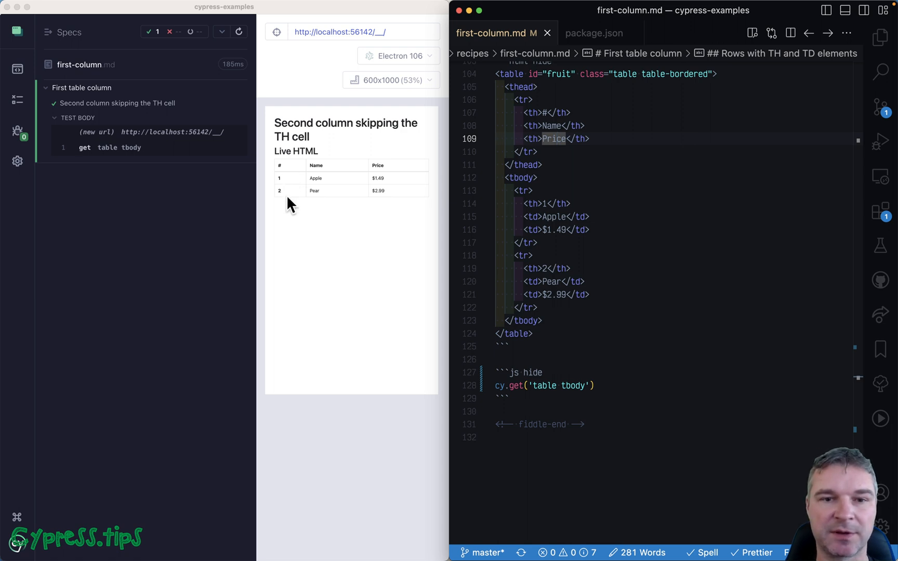
{"action": "left_click", "coordinate": [591, 216]}
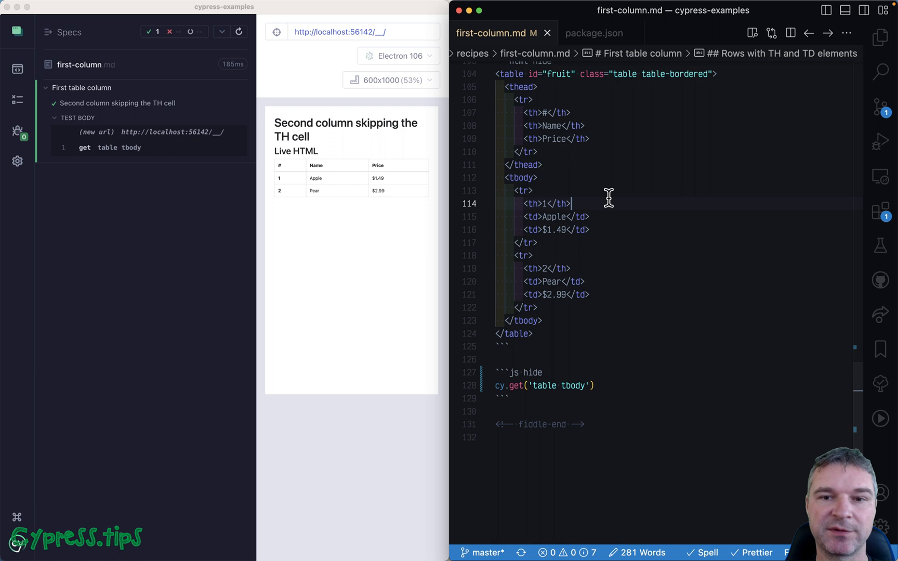
{"action": "double_click", "coordinate": [547, 203]}
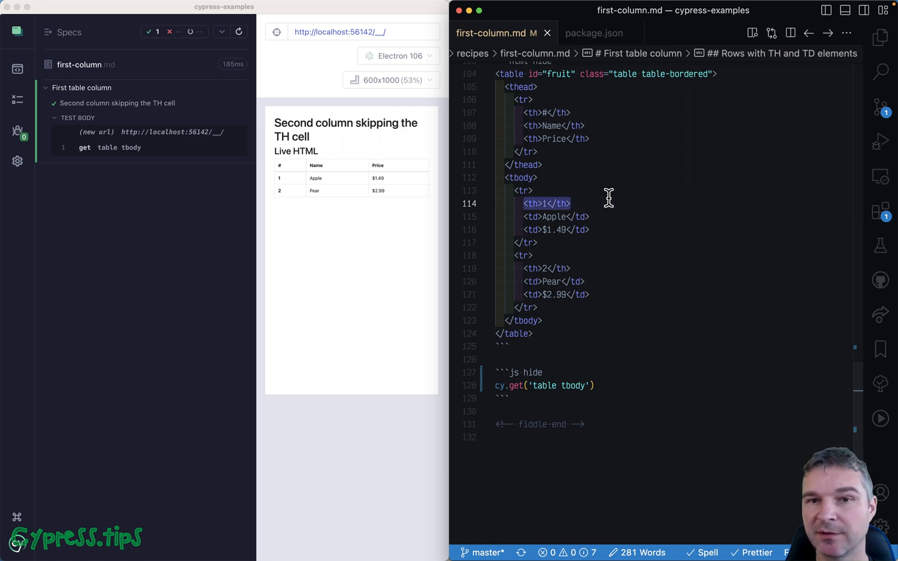
{"action": "mouse_move", "coordinate": [551, 246]}
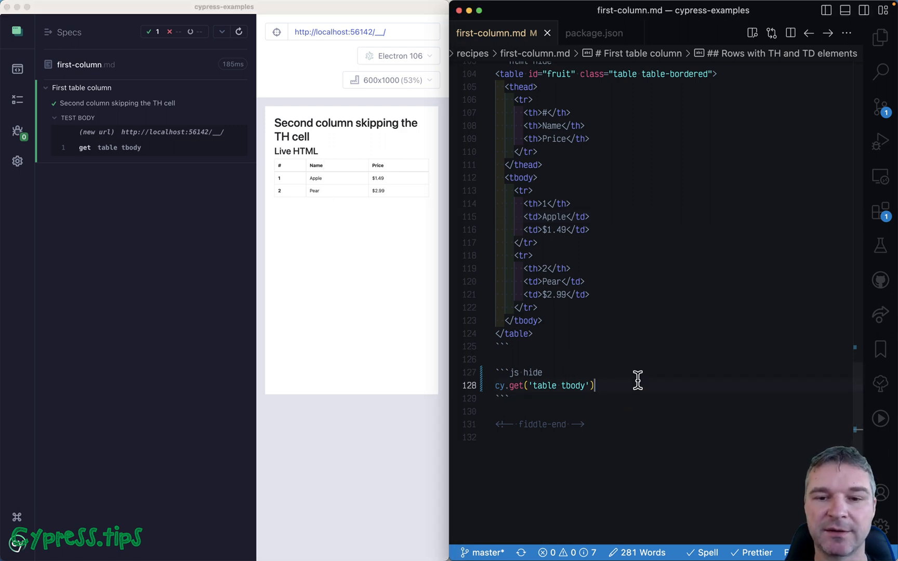
- Chain .find('tr td:nth-child()') onto cy.get('table tbody') at line 128
{"action": "type", "text": ".find()"}
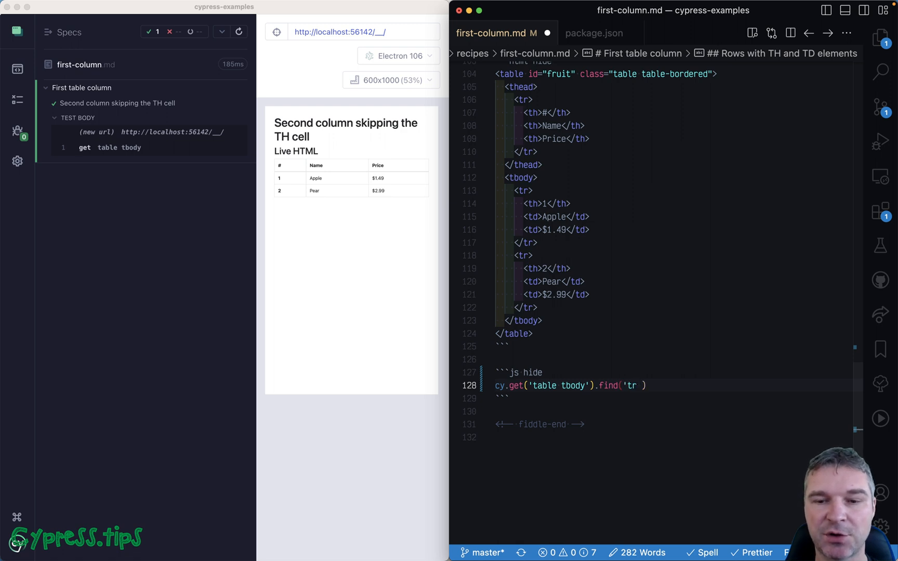
{"action": "type", "text": "td"}
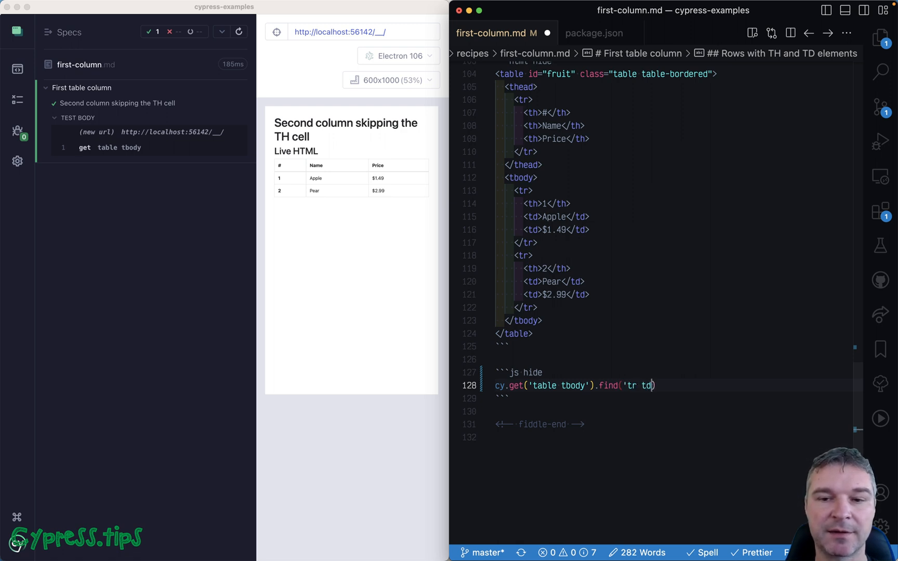
{"action": "type", "text": ")"}
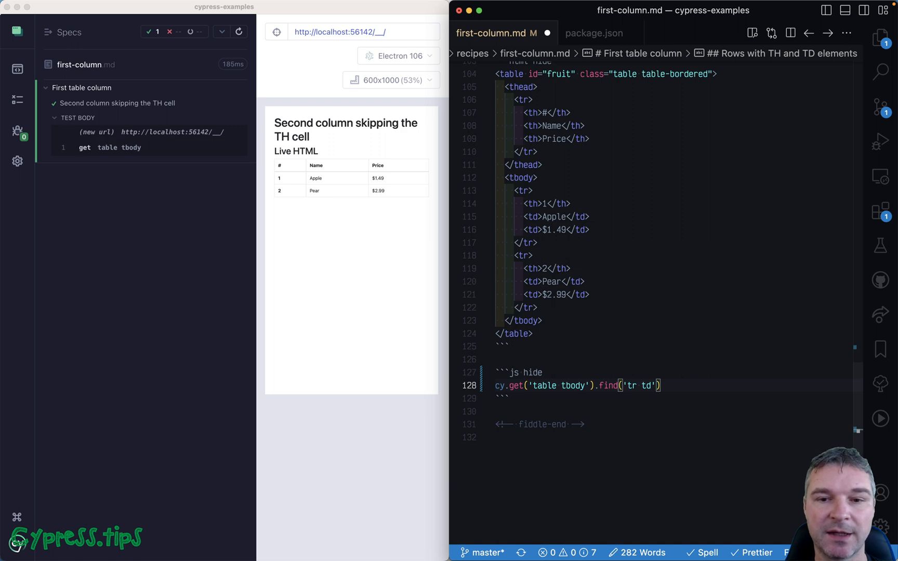
{"action": "double_click", "coordinate": [646, 385]}
{"action": "type", "text": ":nth-child("}
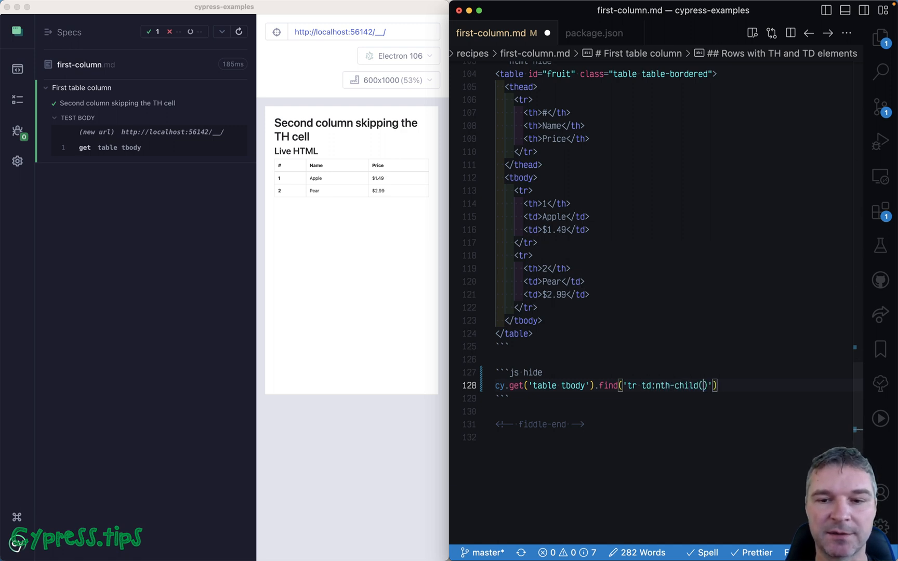
{"action": "mouse_move", "coordinate": [491, 364]}
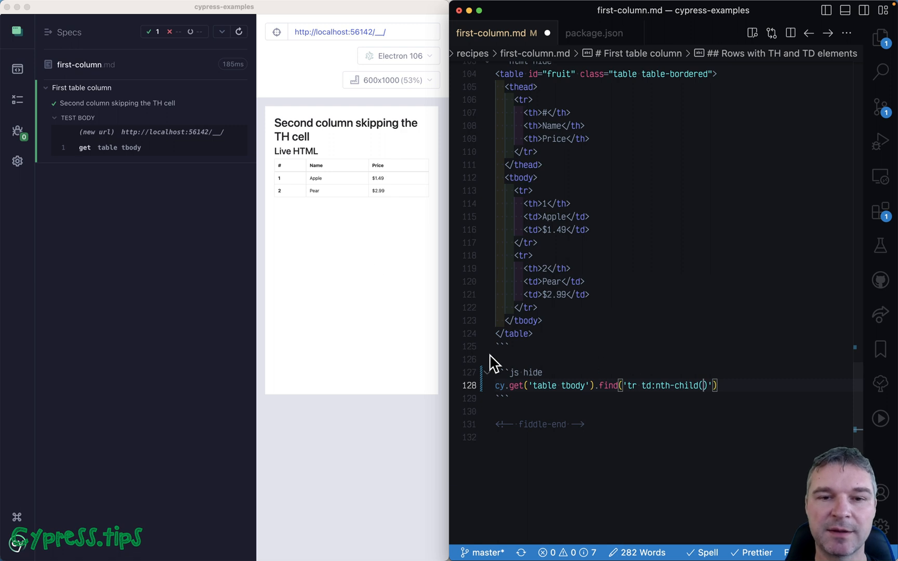
{"action": "mouse_move", "coordinate": [332, 229]}
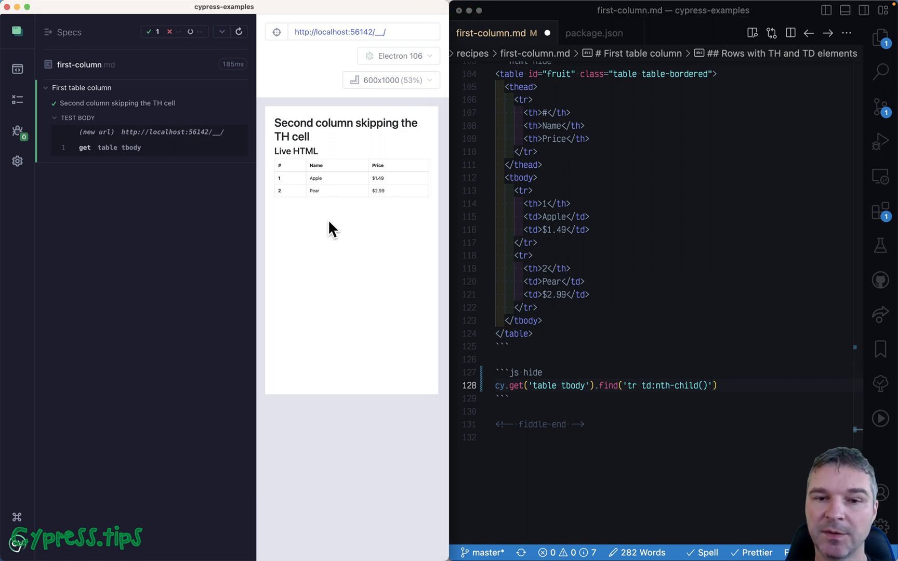
{"action": "mouse_move", "coordinate": [420, 192]}
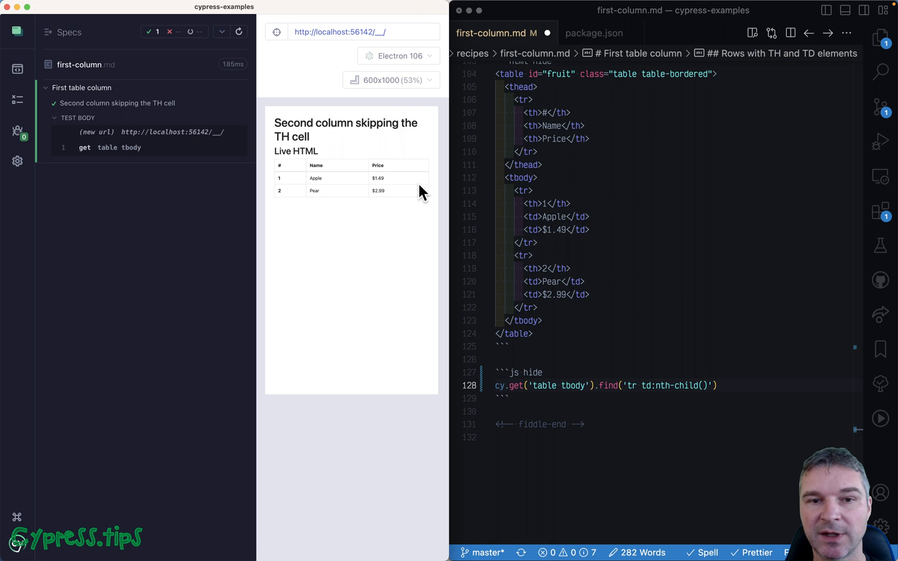
{"action": "mouse_move", "coordinate": [330, 186]}
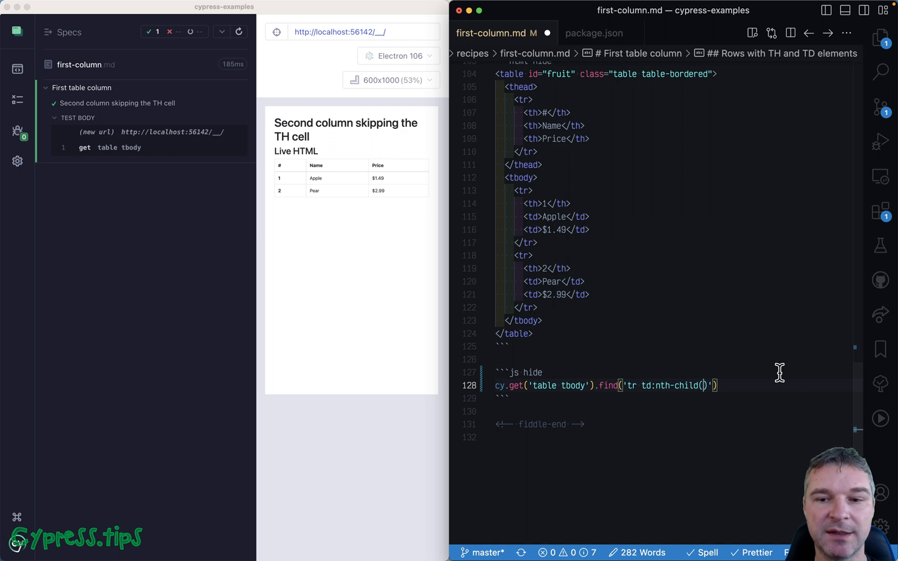
- Fill in nth-child index 2 and reselect the first row's th markup
{"action": "type", "text": "2"}
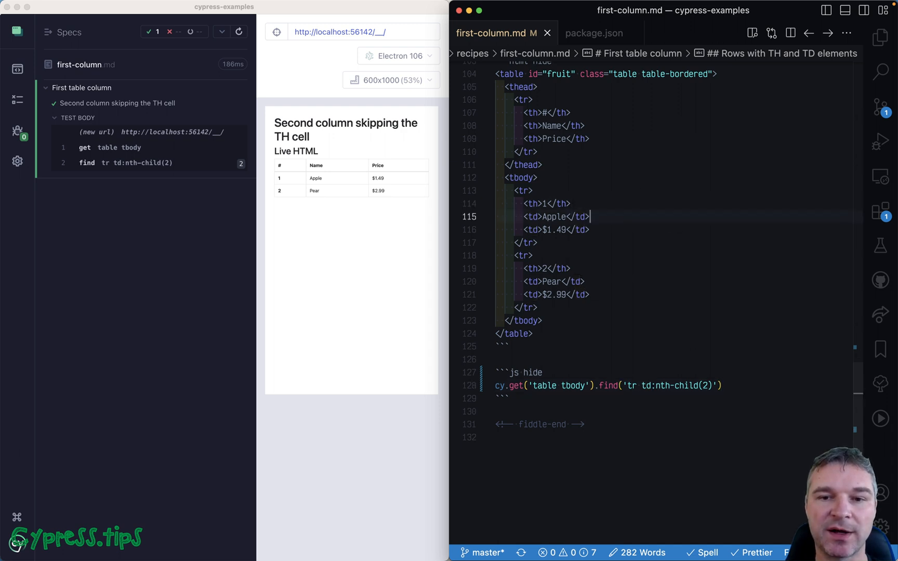
{"action": "double_click", "coordinate": [554, 216]}
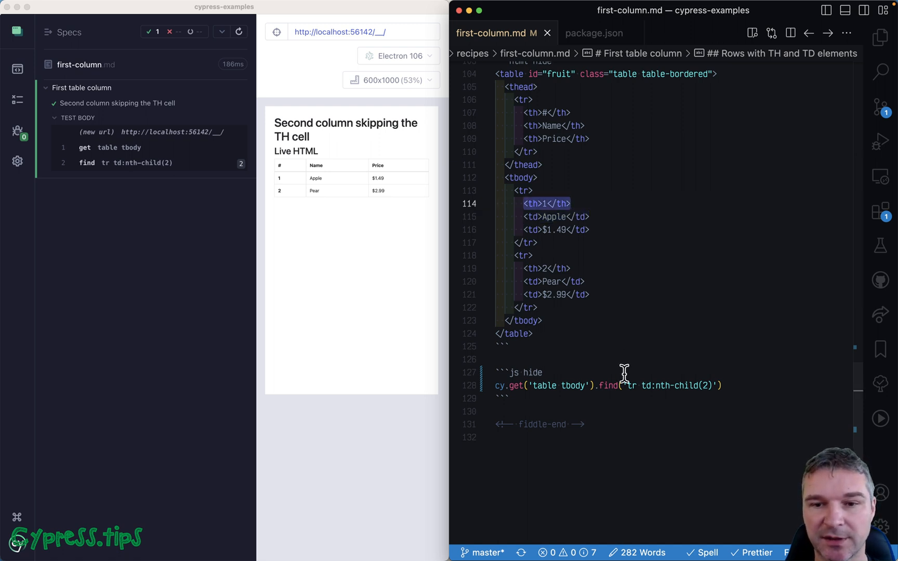
{"action": "mouse_move", "coordinate": [742, 406]}
{"action": "type", "text": "h+t"}
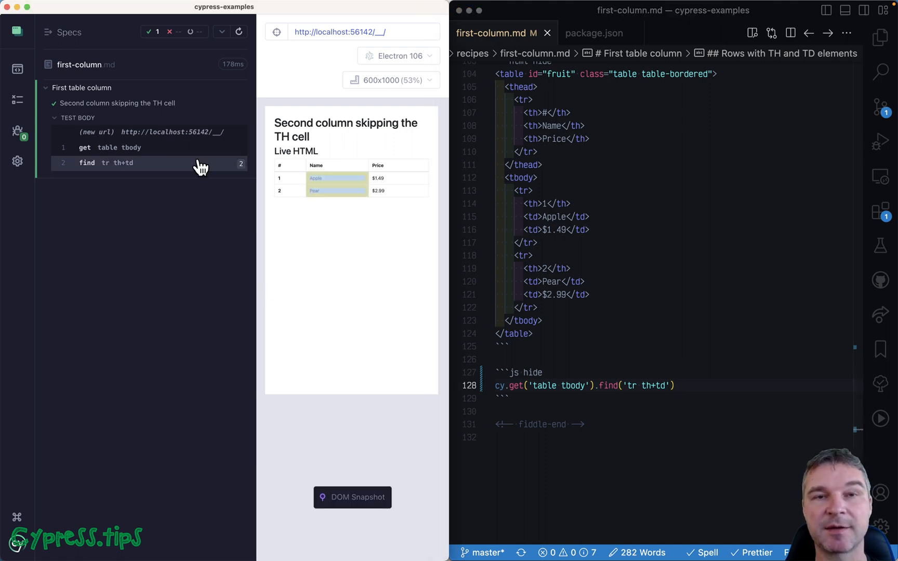
{"action": "mouse_move", "coordinate": [684, 394]}
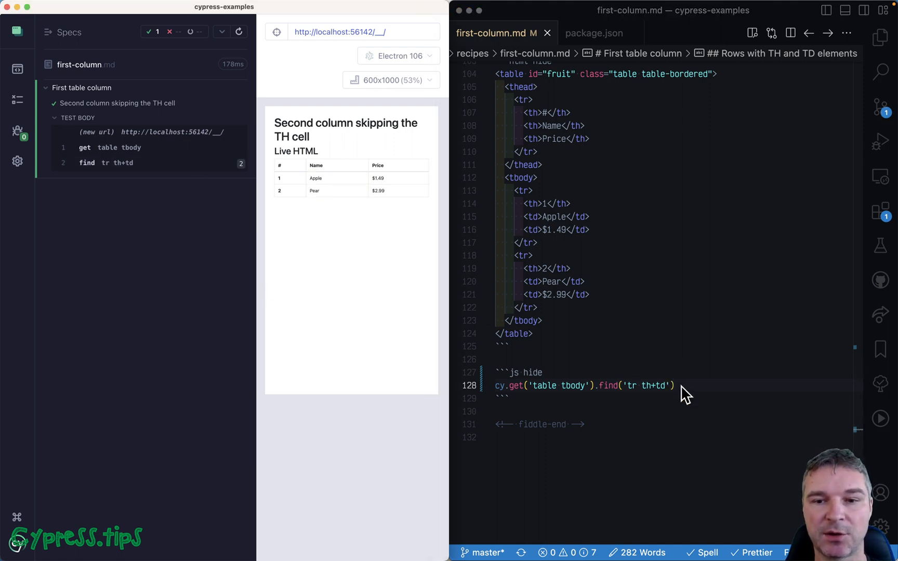